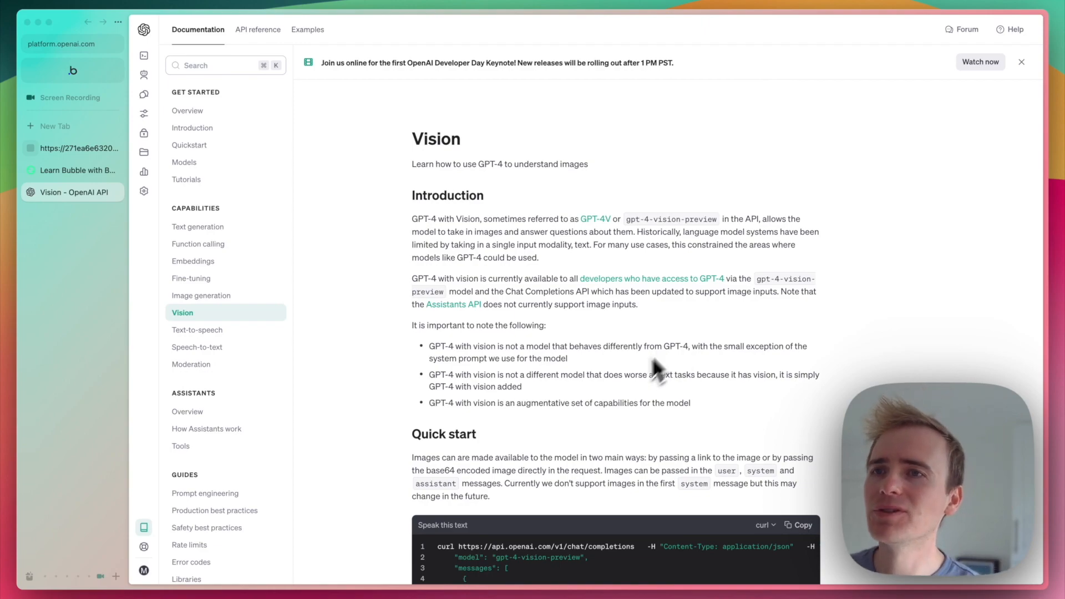
# Scroll through the Bubble OpenAI API call settings to review them
pyautogui.scroll(-3)
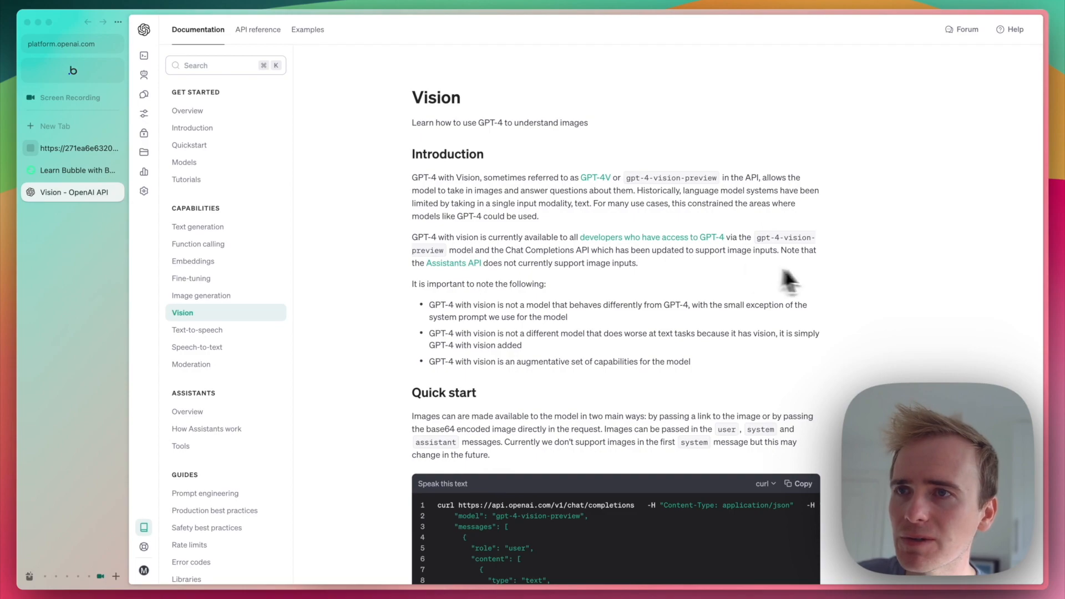
pyautogui.scroll(-3)
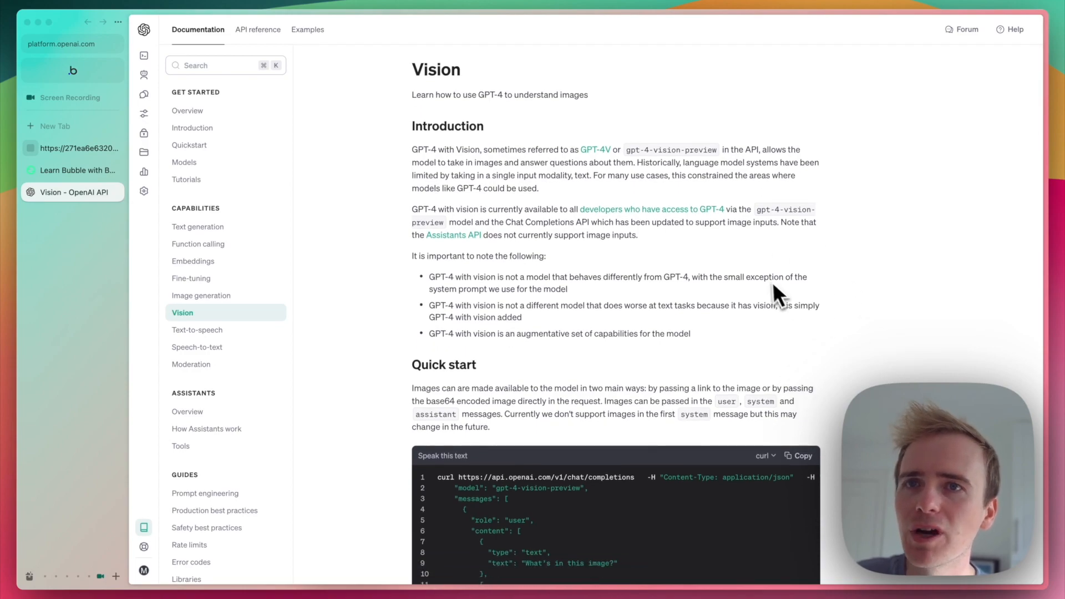
pyautogui.moveTo(767, 224)
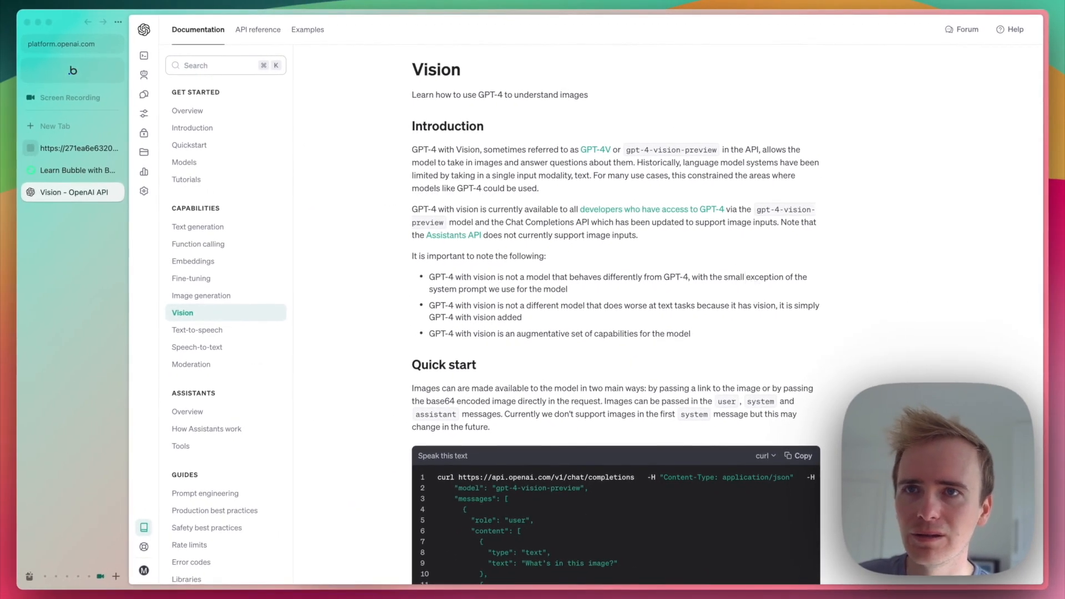
pyautogui.moveTo(750, 285)
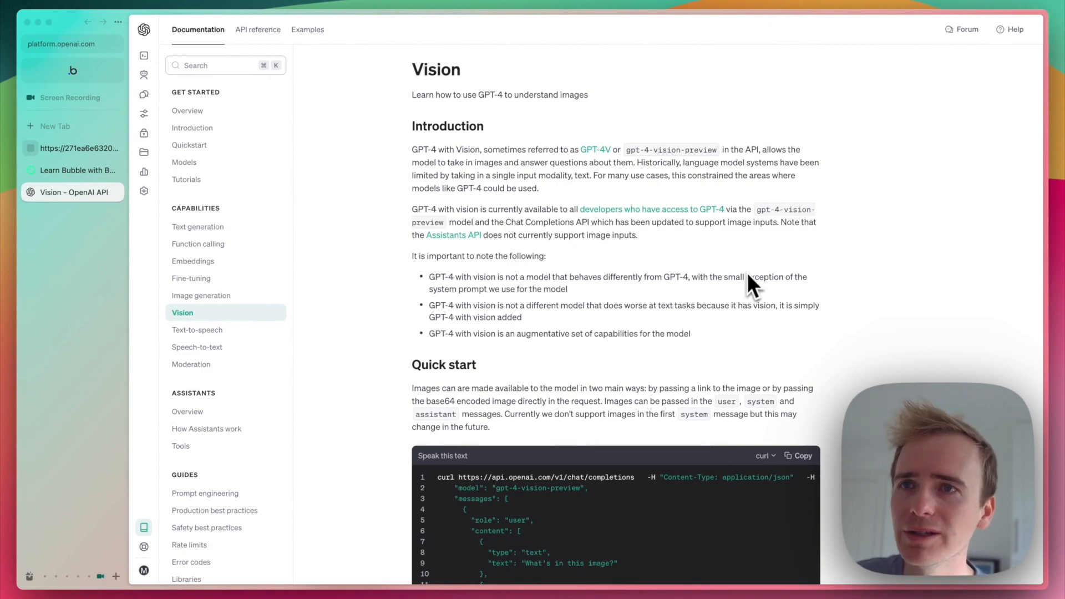
pyautogui.scroll(-3)
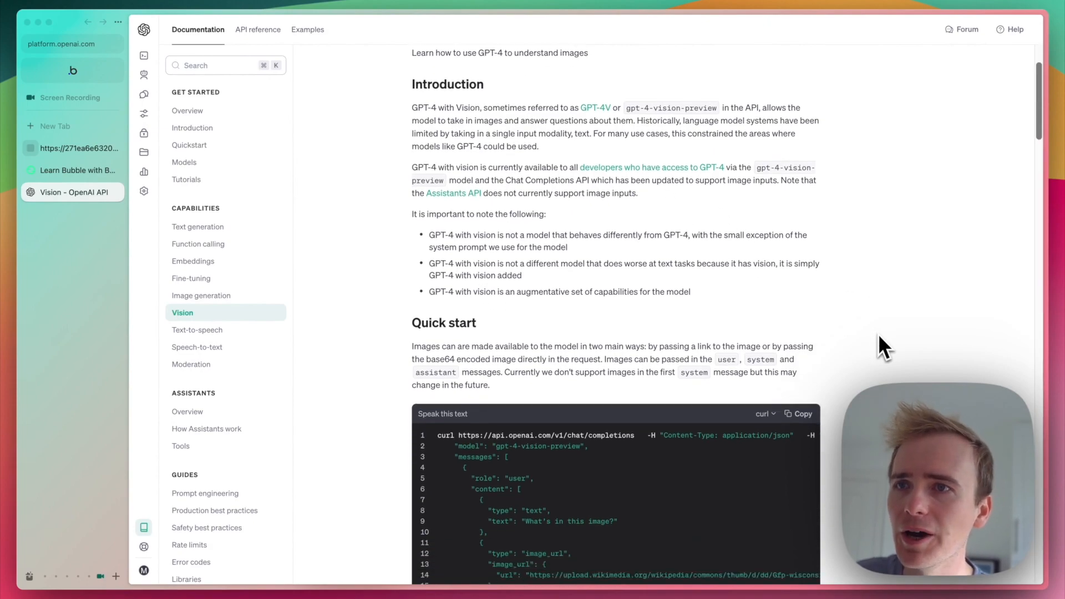
pyautogui.scroll(-3)
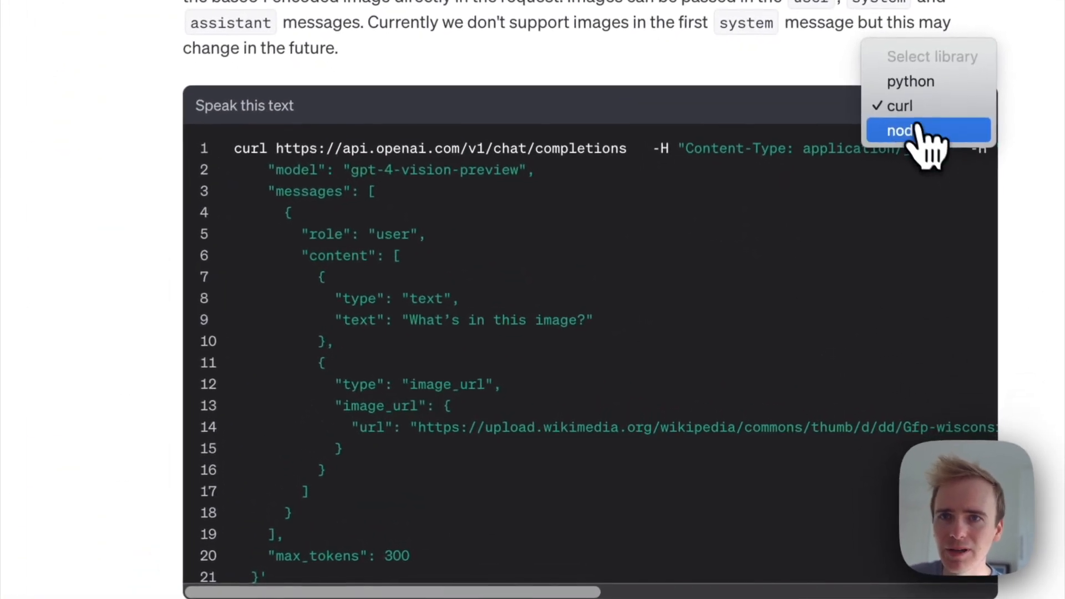
# Toggle the example request to Node and back to curl, returning to the Vision docs
pyautogui.click(899, 131)
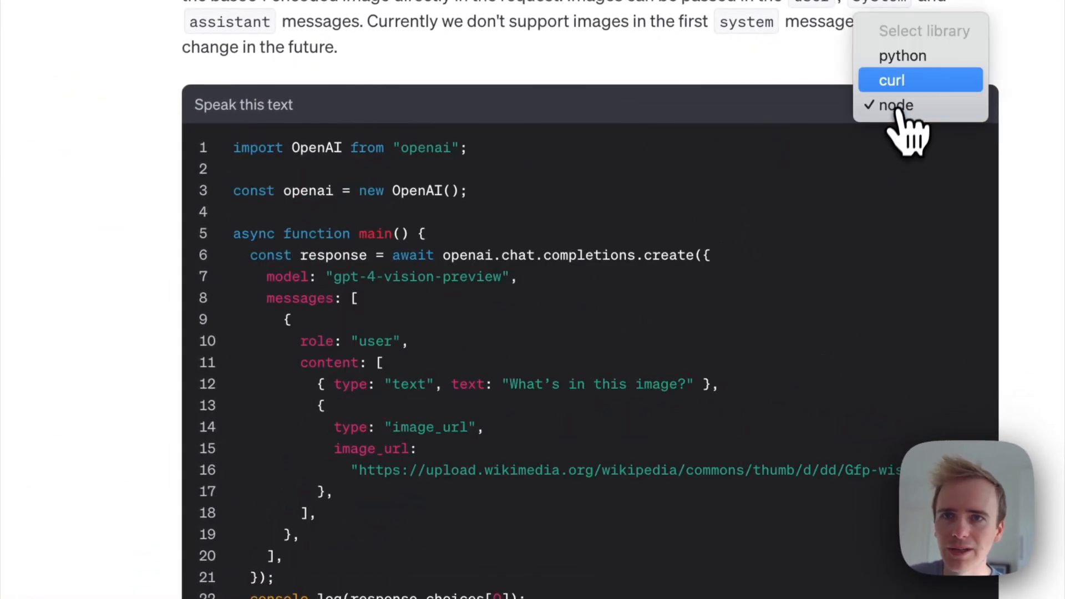
pyautogui.click(892, 80)
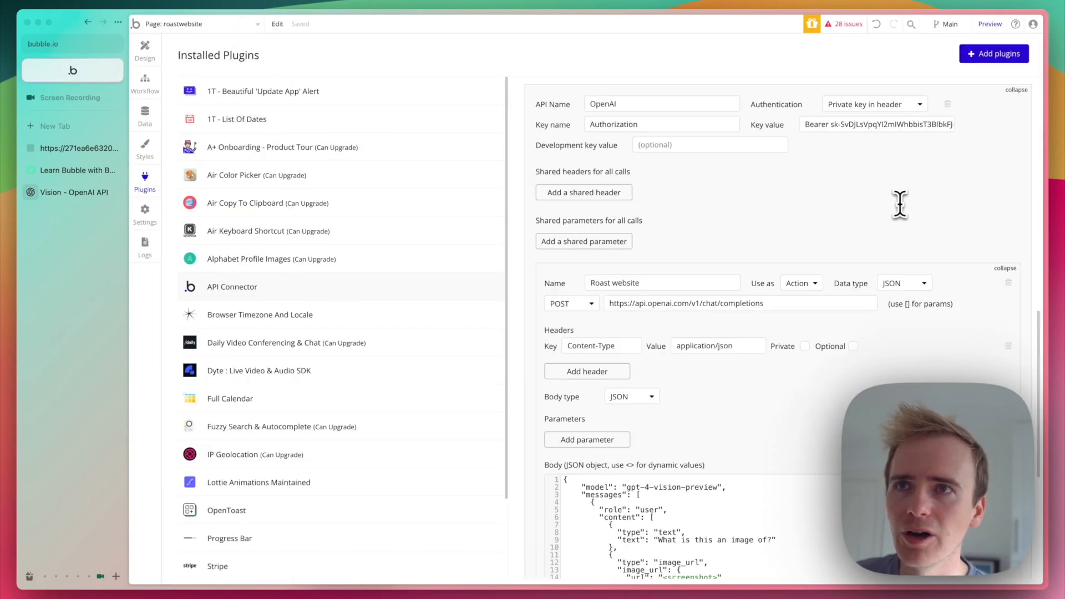
pyautogui.moveTo(912, 151)
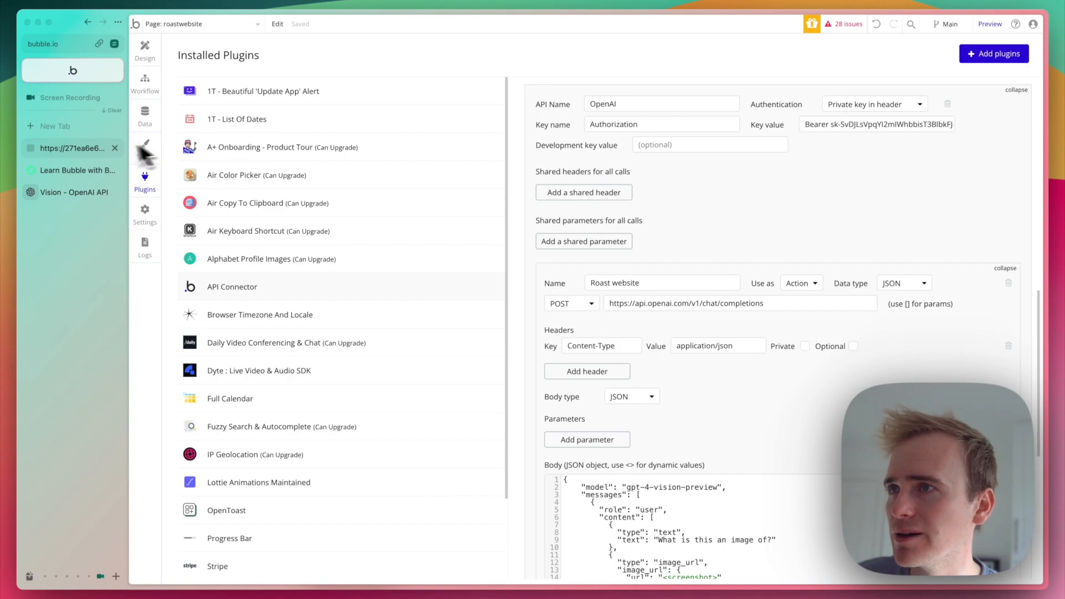
pyautogui.click(72, 192)
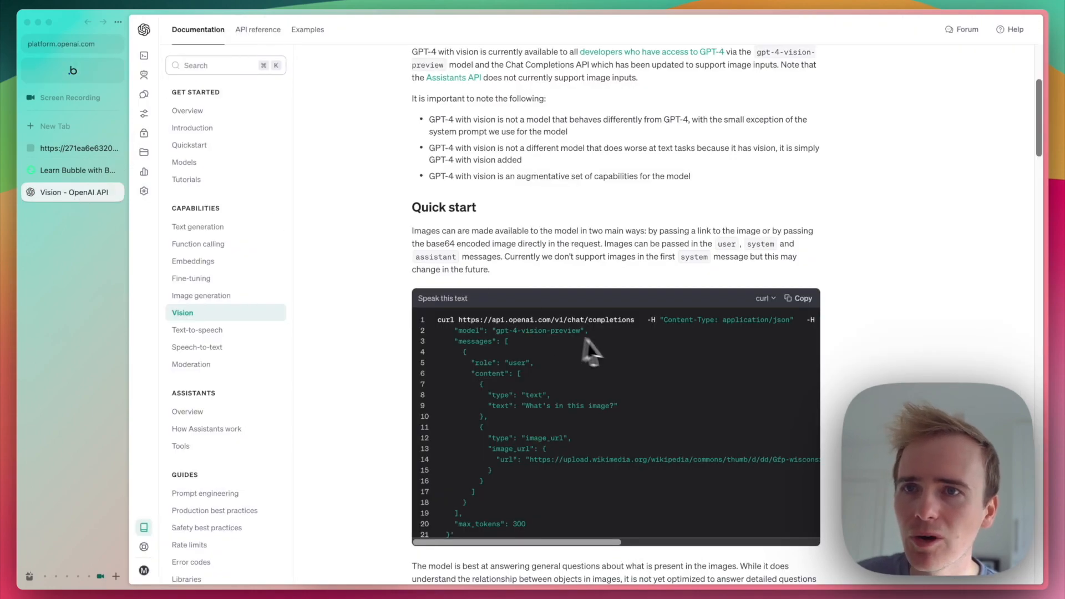
pyautogui.hscroll(3)
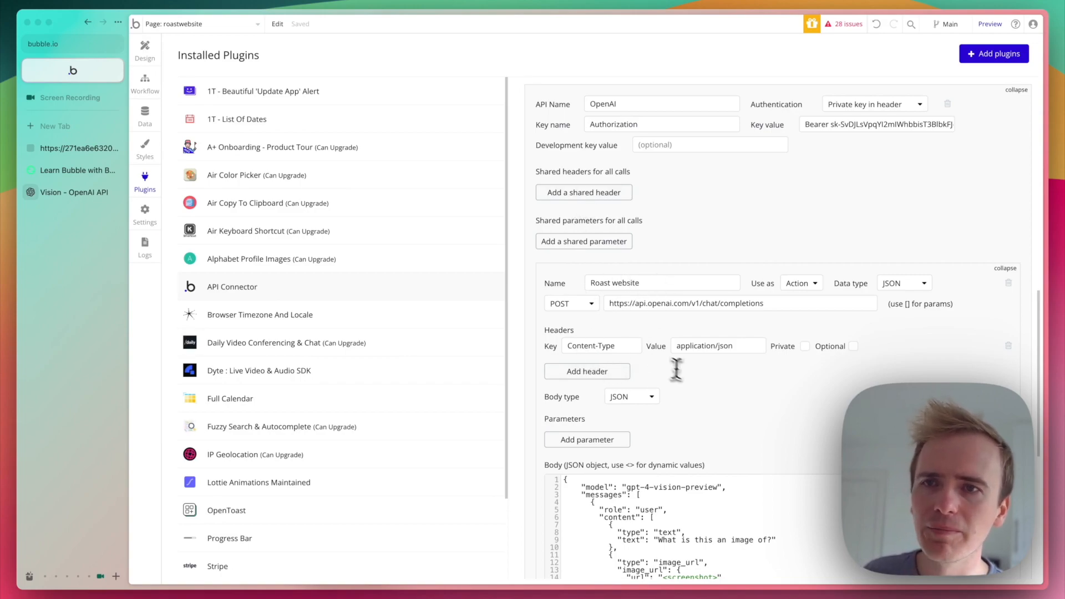
pyautogui.moveTo(749, 369)
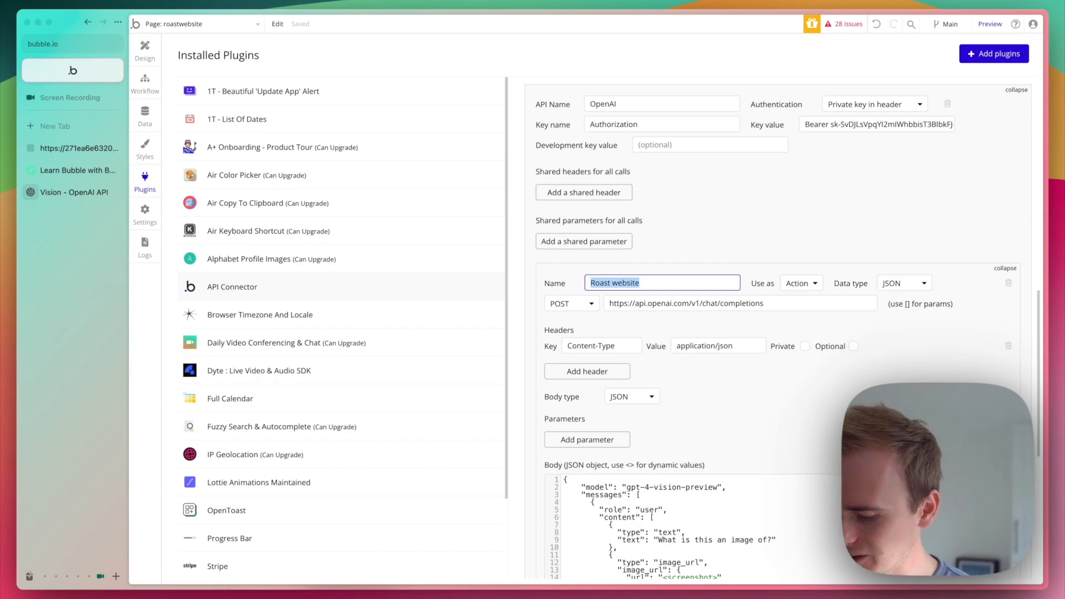
# Replace the call's Name with 'What is this?' and click away to save it
pyautogui.write('What is this')
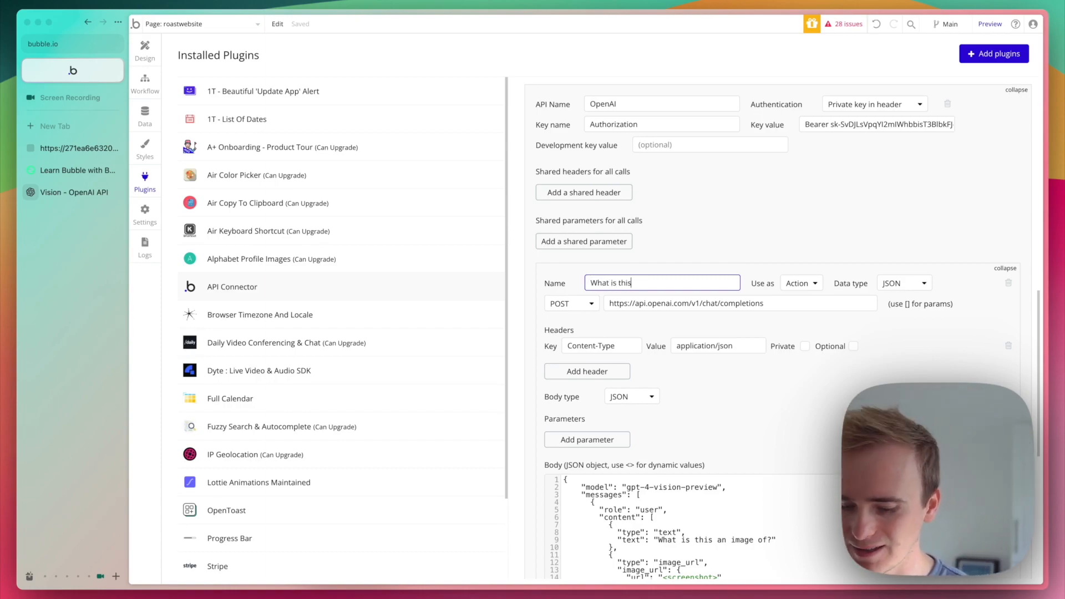
pyautogui.write('?')
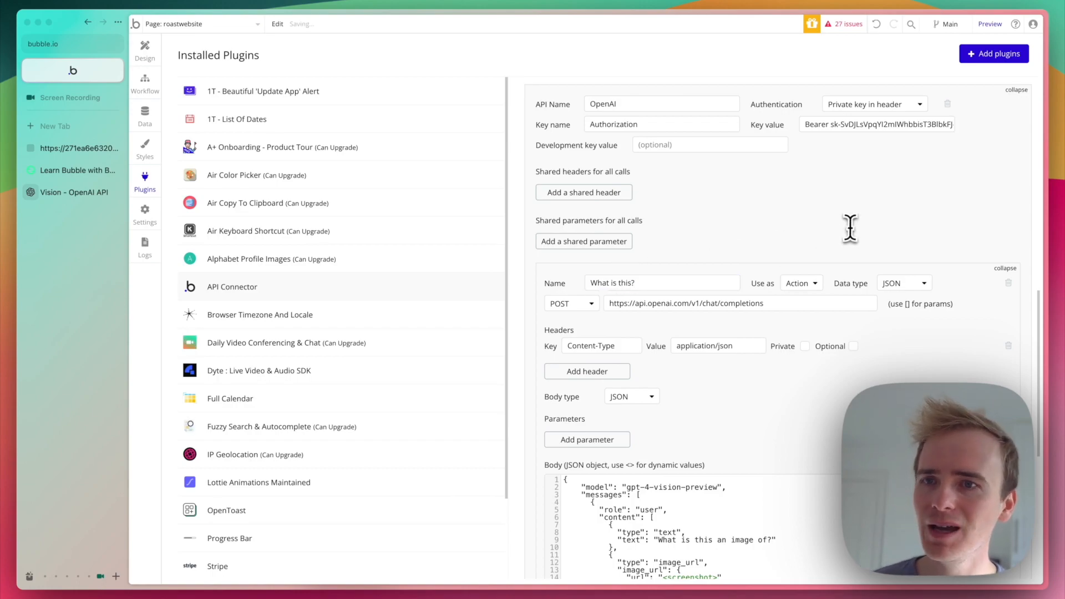
pyautogui.scroll(-3)
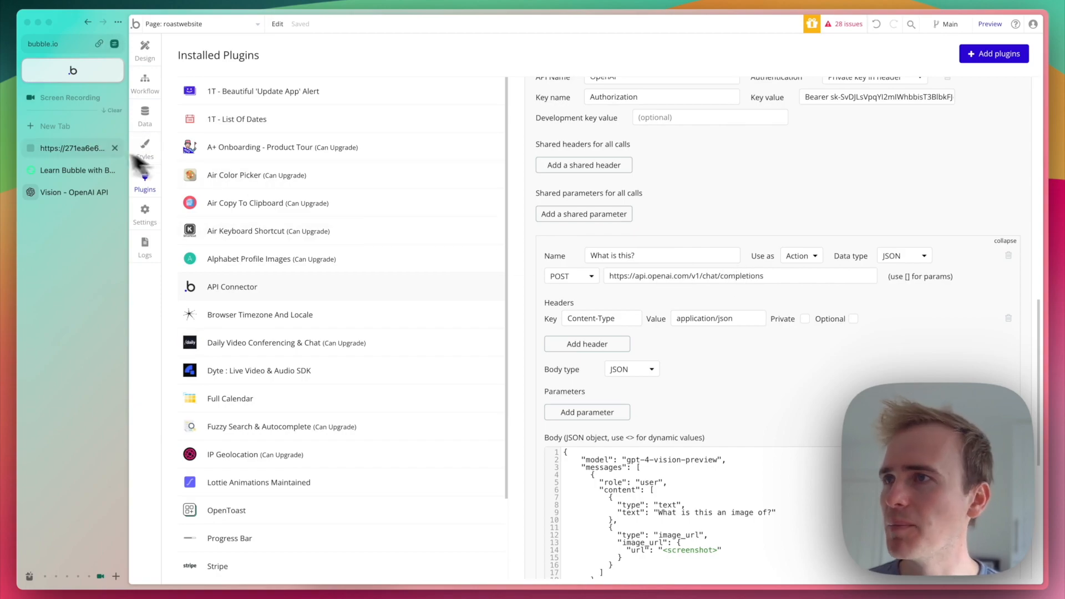
pyautogui.click(74, 192)
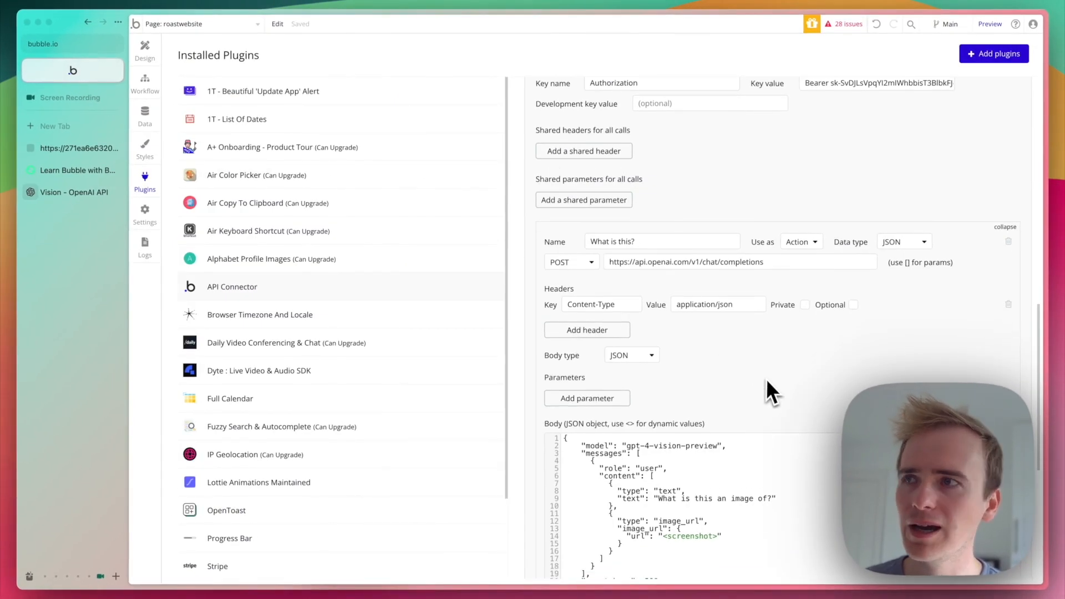
pyautogui.click(76, 193)
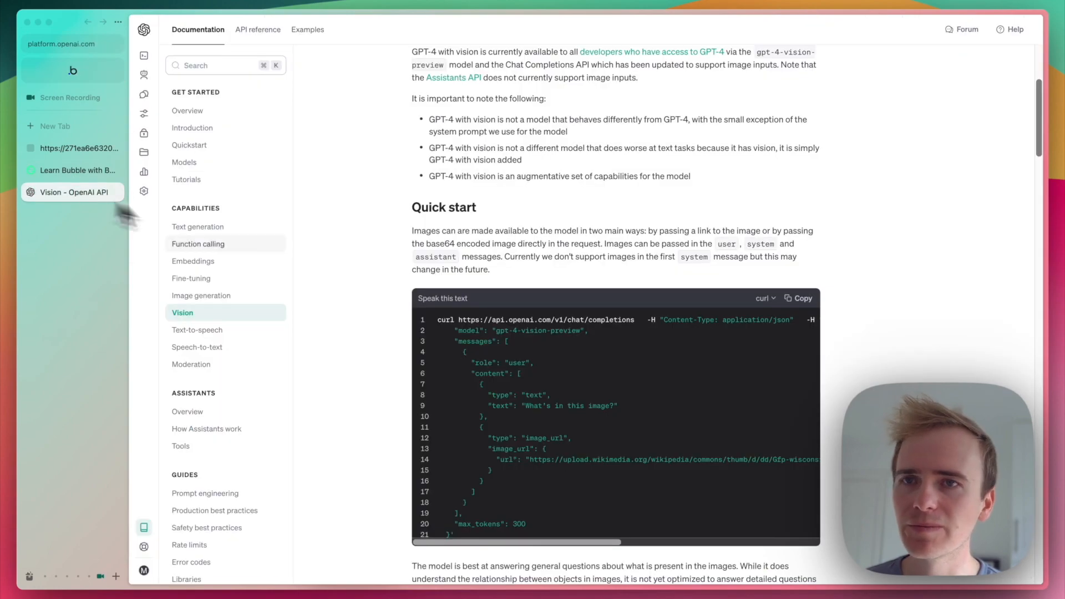
pyautogui.hscroll(3)
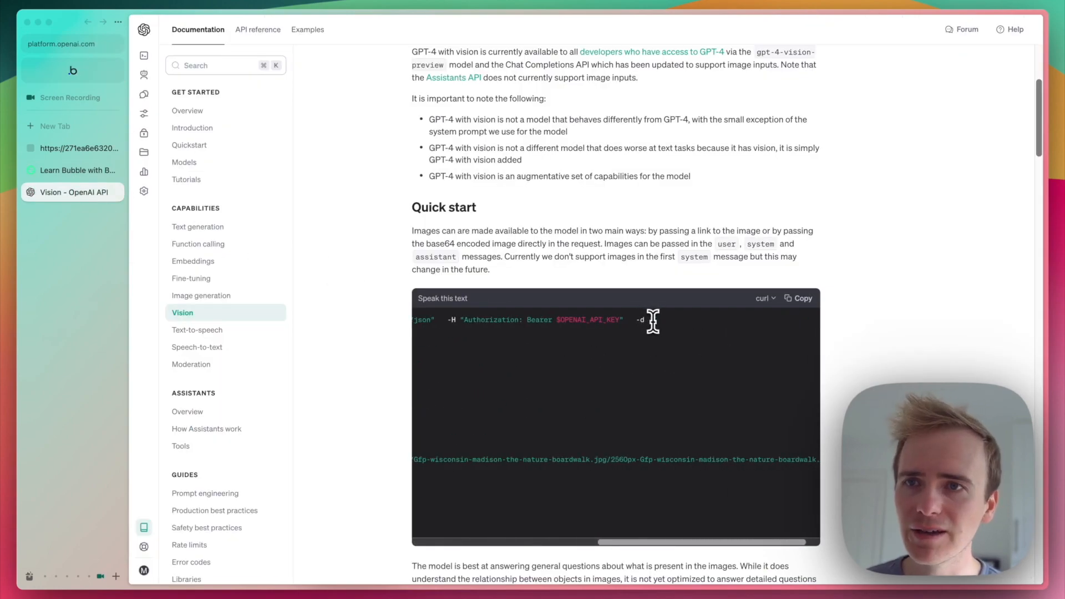
pyautogui.scroll(-3)
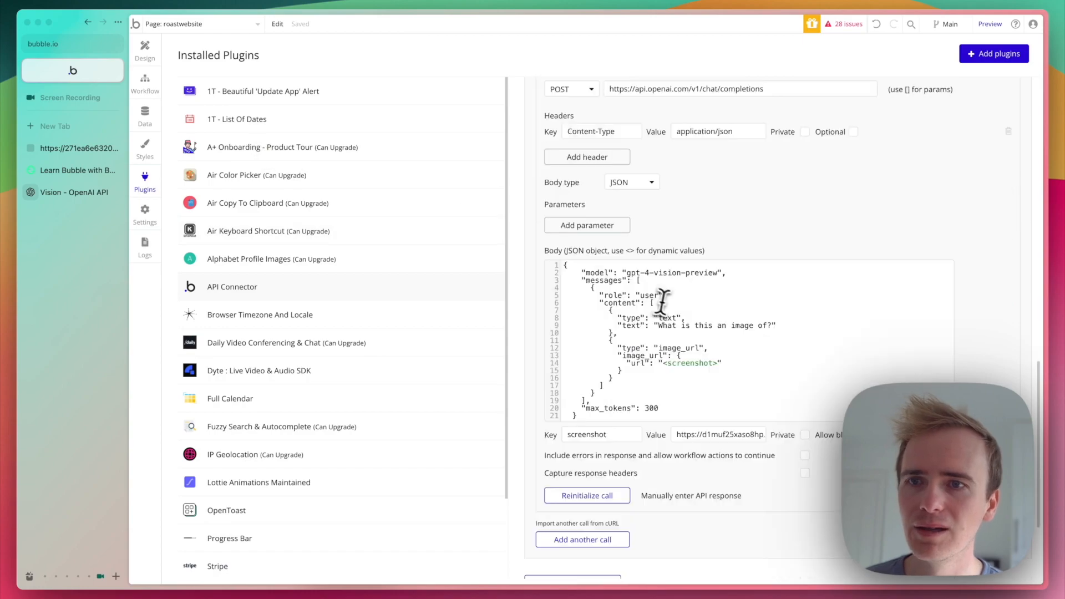
# Replace <screenshot> with <image> in the JSON body and copy the screenshot's web address
pyautogui.scroll(-3)
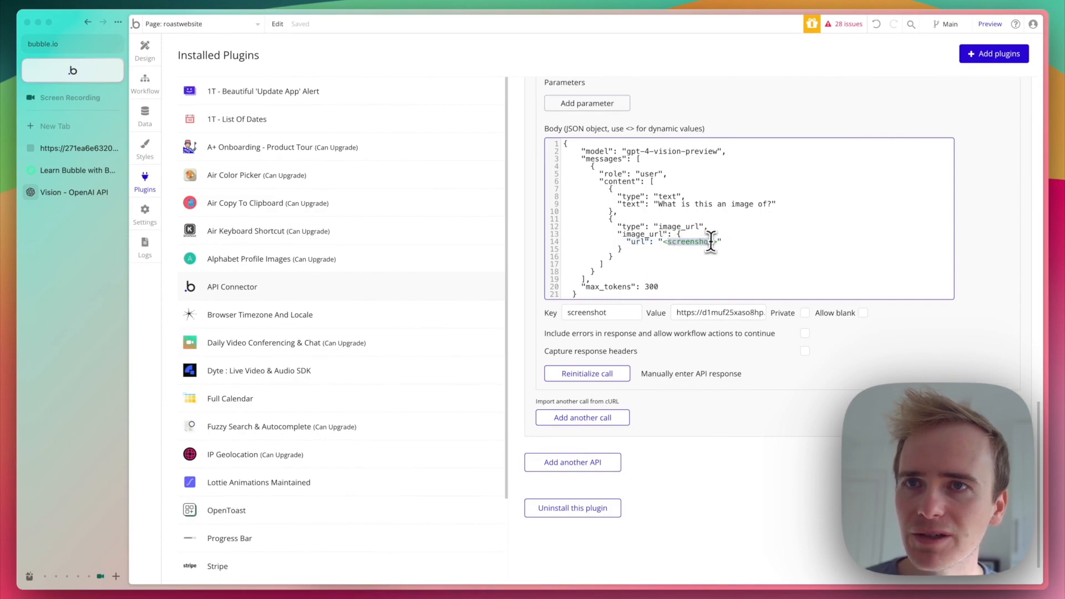
pyautogui.write('<image>')
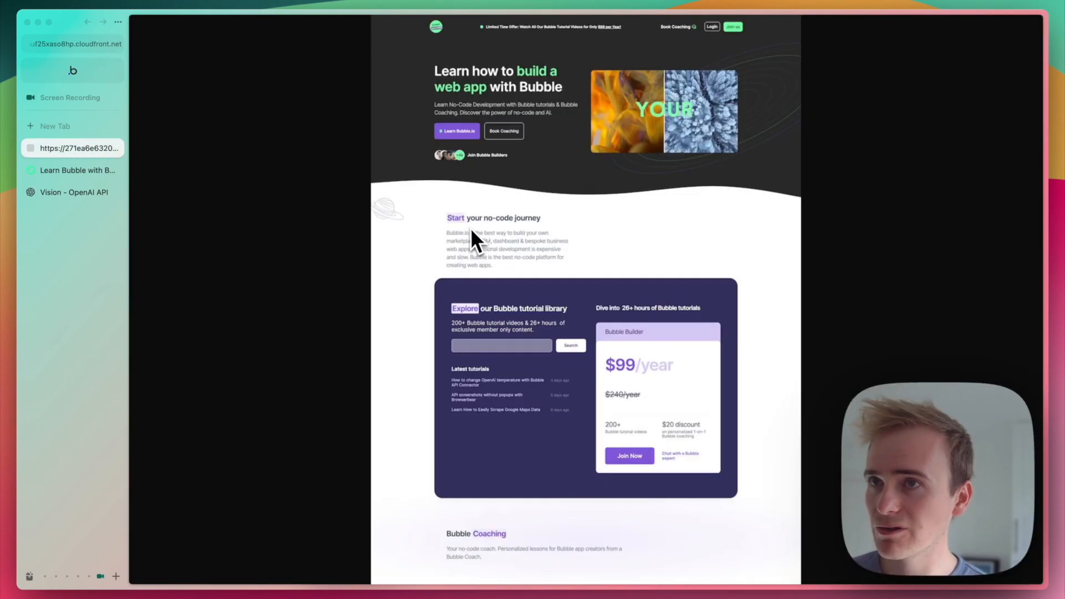
pyautogui.press('cmd+shift+c')
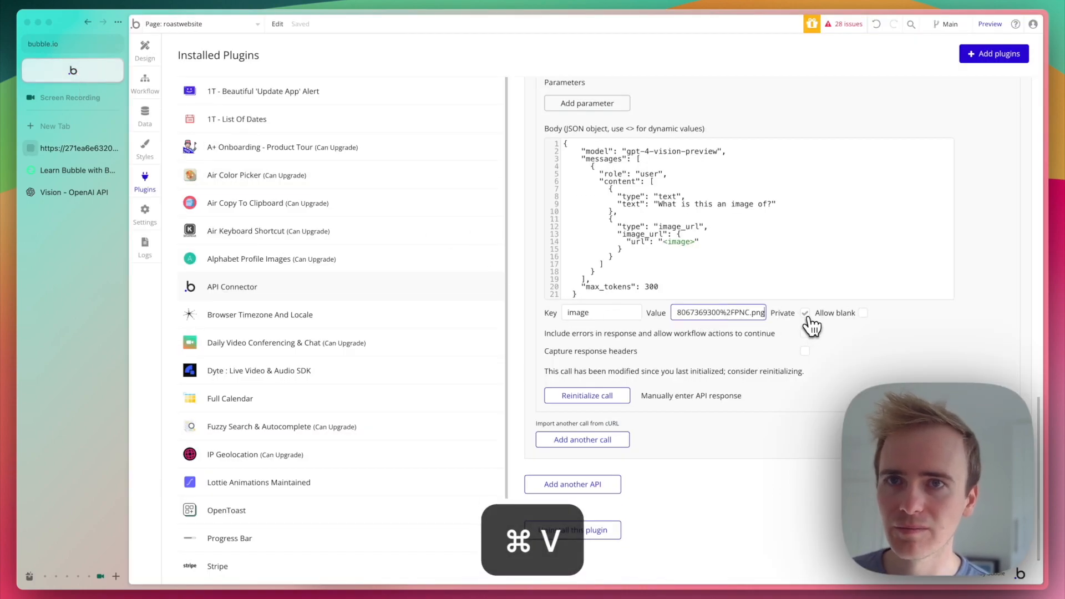
# Reinitialize the 'What is this?' call and view GPT-4 Vision's raw response
pyautogui.click(586, 395)
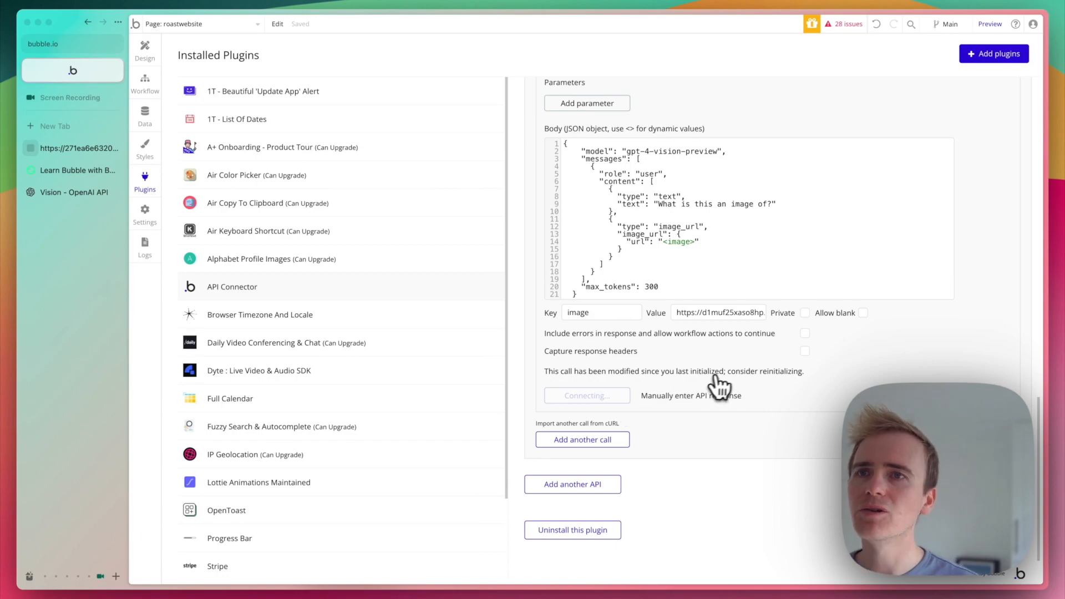
pyautogui.click(586, 395)
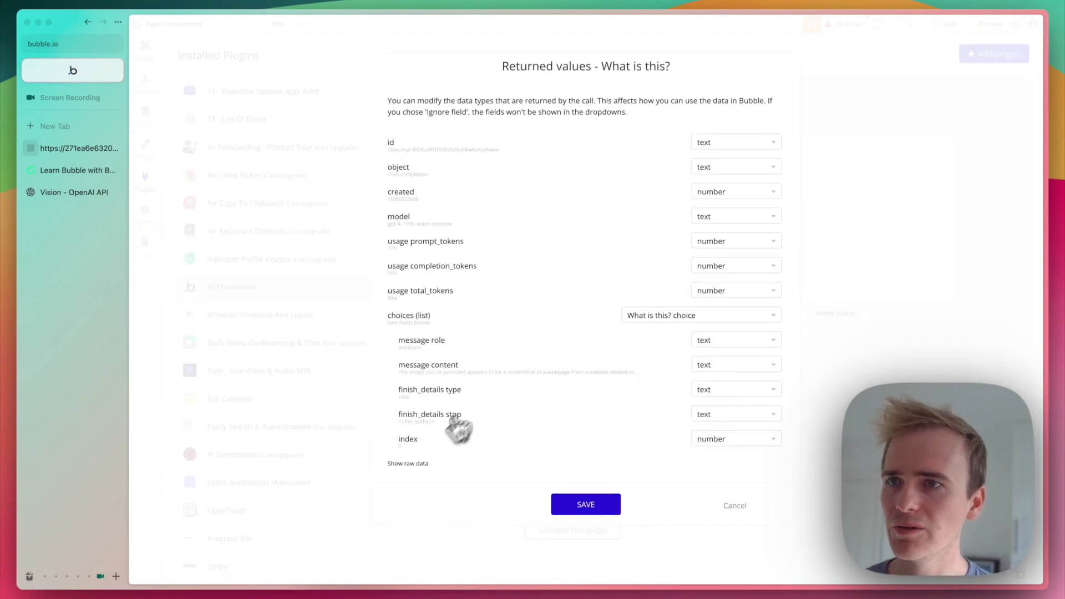
pyautogui.click(408, 463)
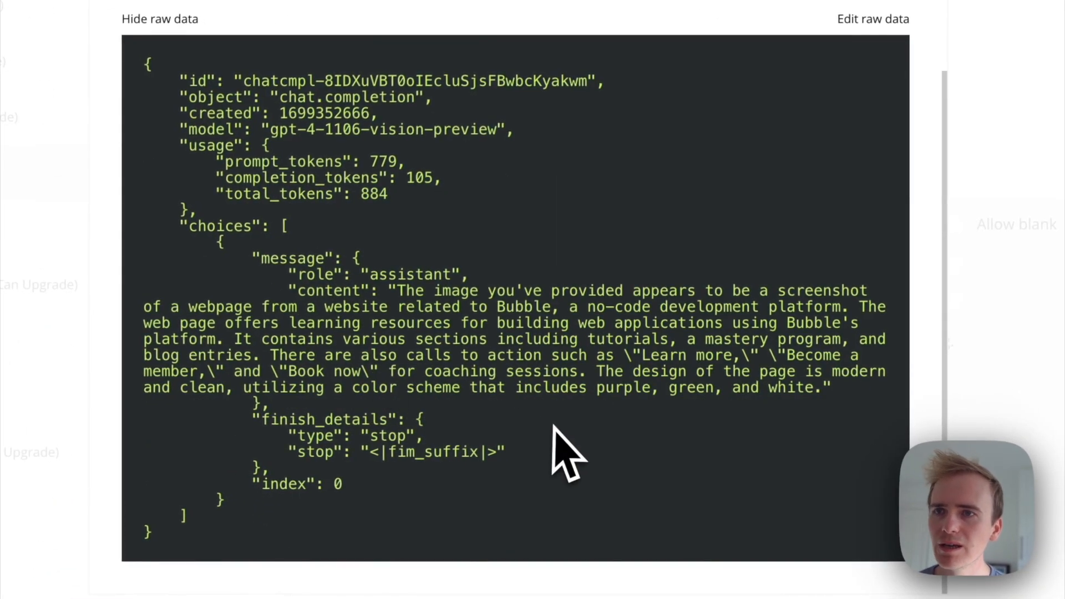